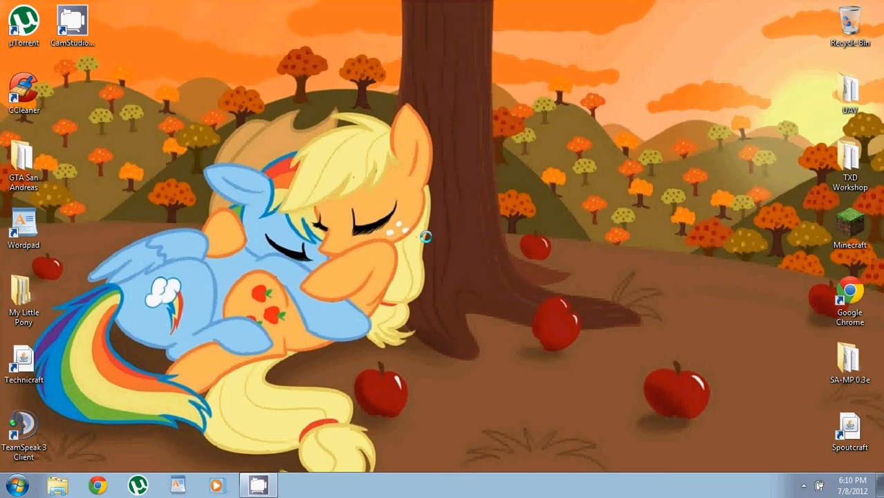
mouse_move(294, 87)
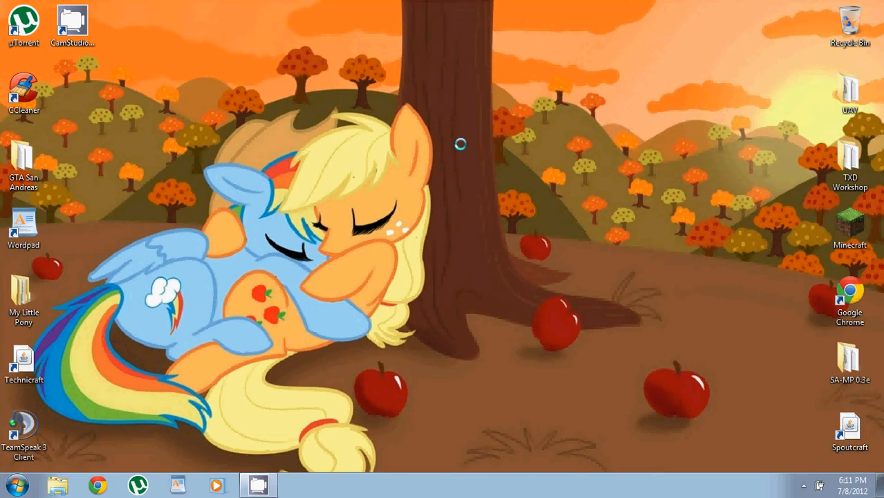
Search the Start menu for %appdata% and open the Roaming folder.
click(17, 484)
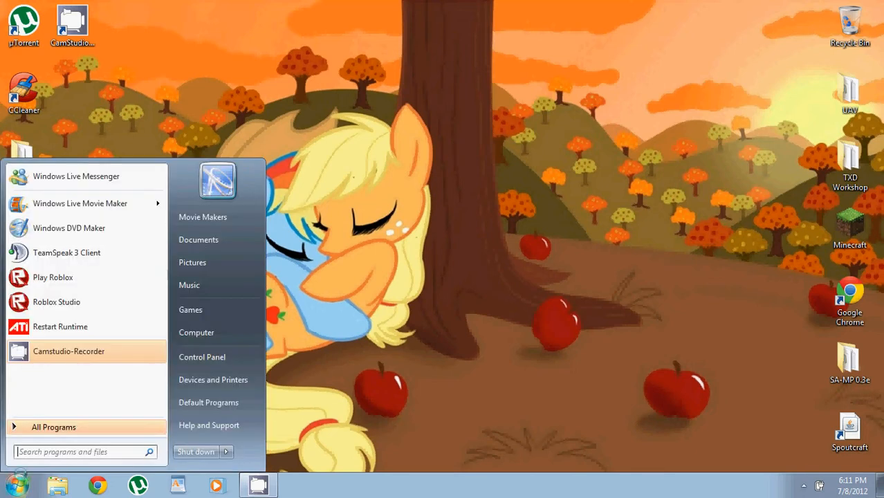
text(%)
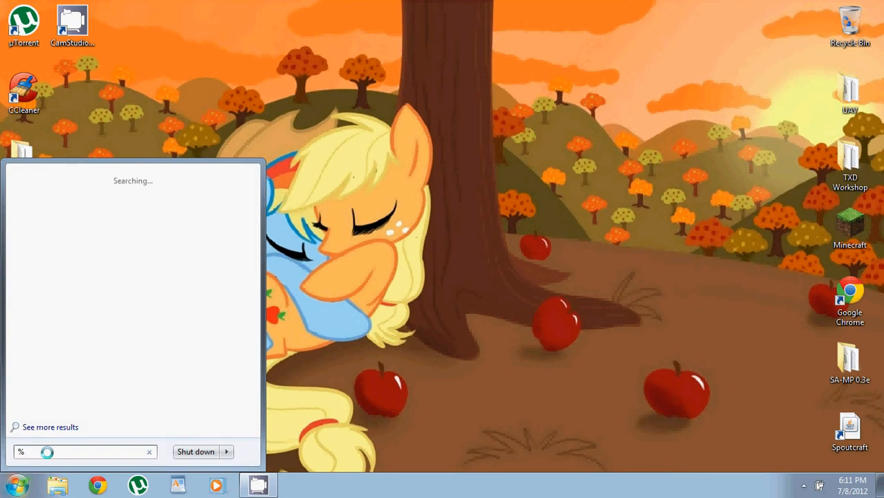
text(appdata)
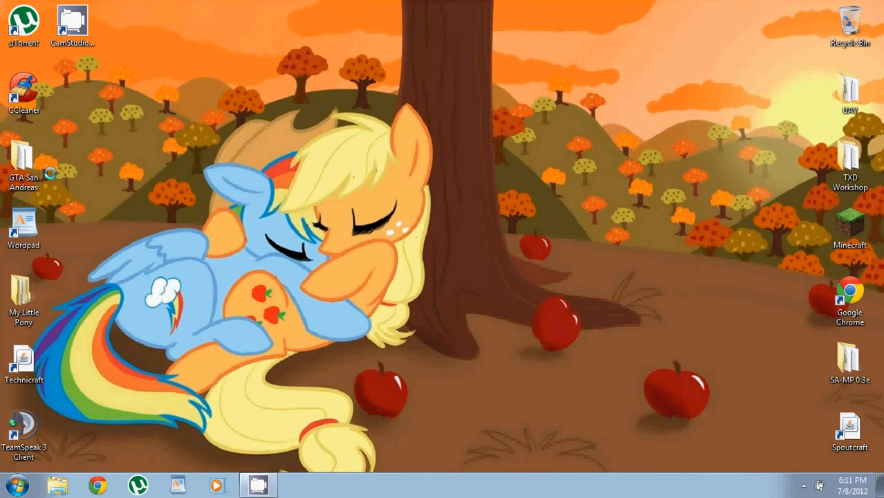
click(258, 485)
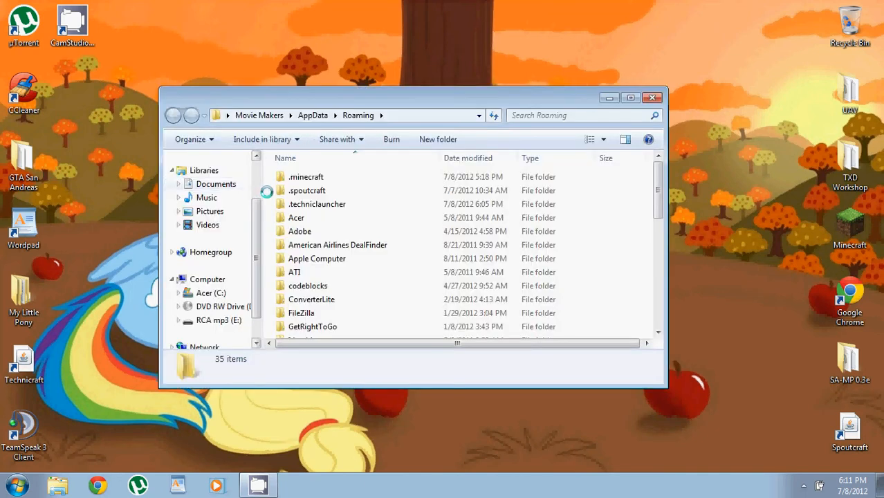
mouse_move(317, 204)
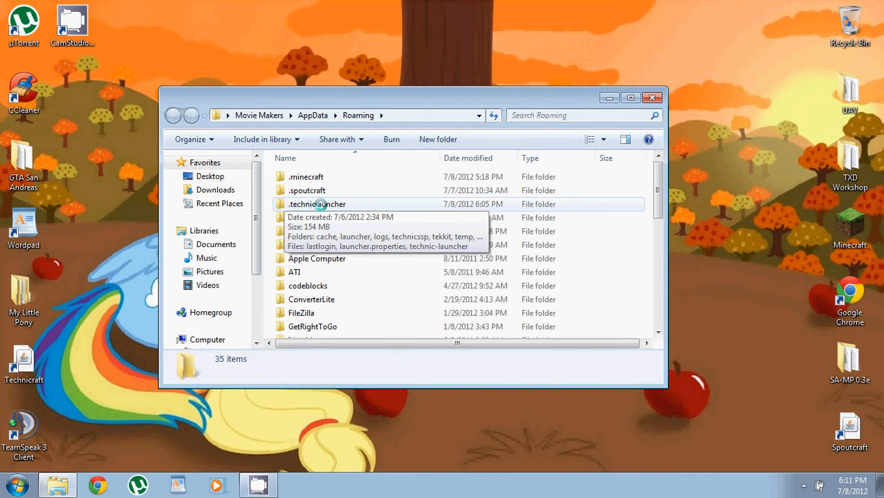
Open the .techniclauncher folder and launch the technic-launcher jar file.
double_click(317, 204)
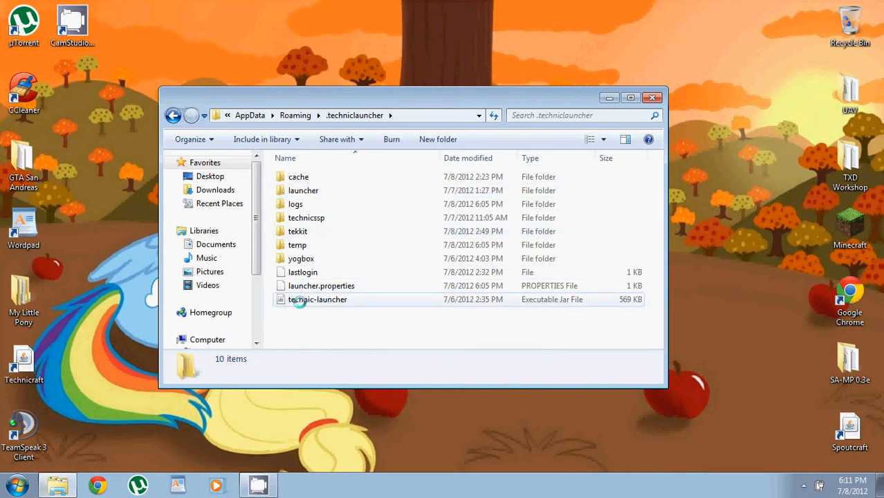
mouse_move(318, 299)
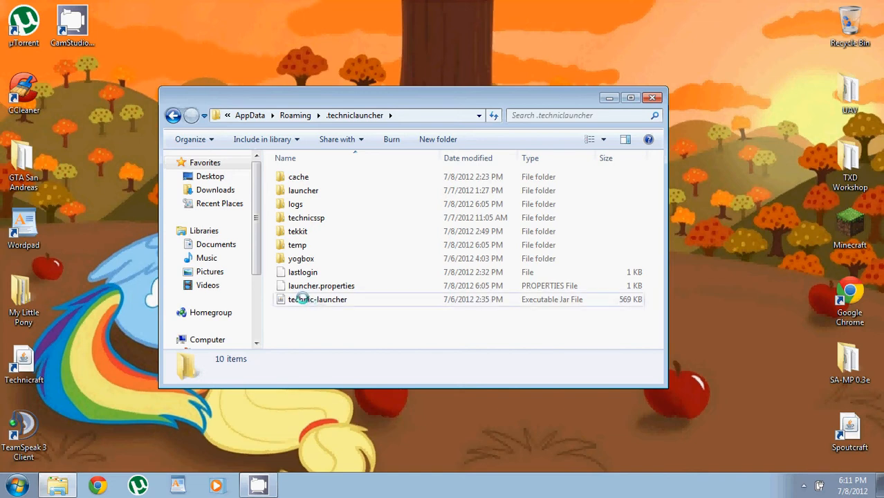
mouse_move(318, 299)
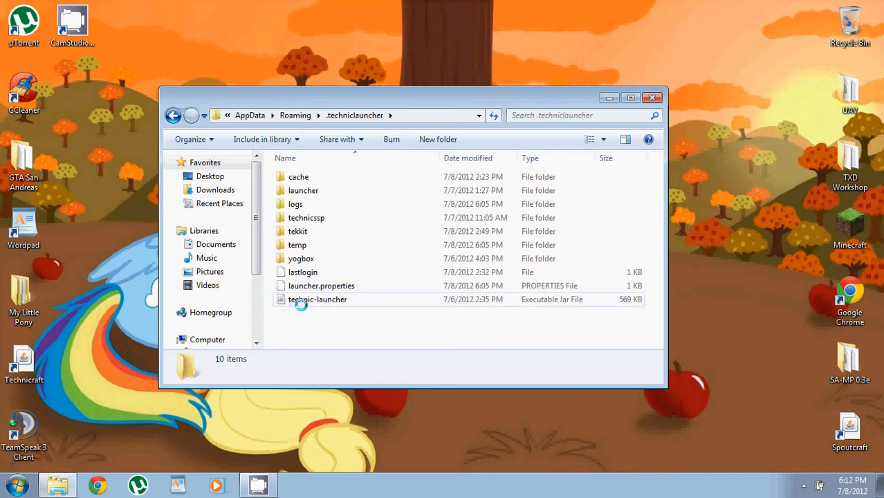
double_click(317, 299)
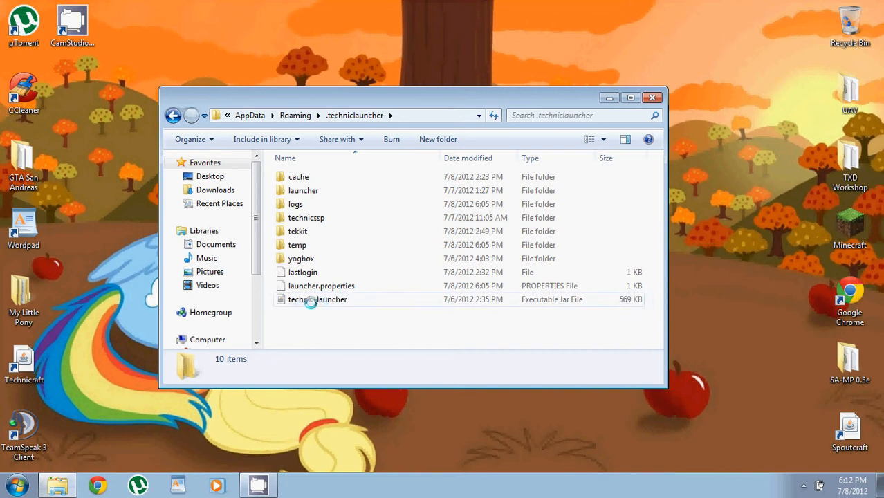
mouse_move(310, 286)
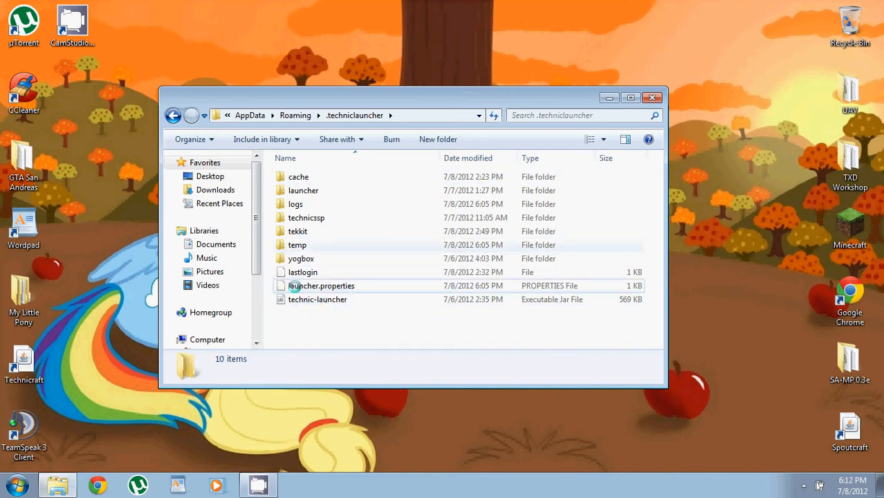